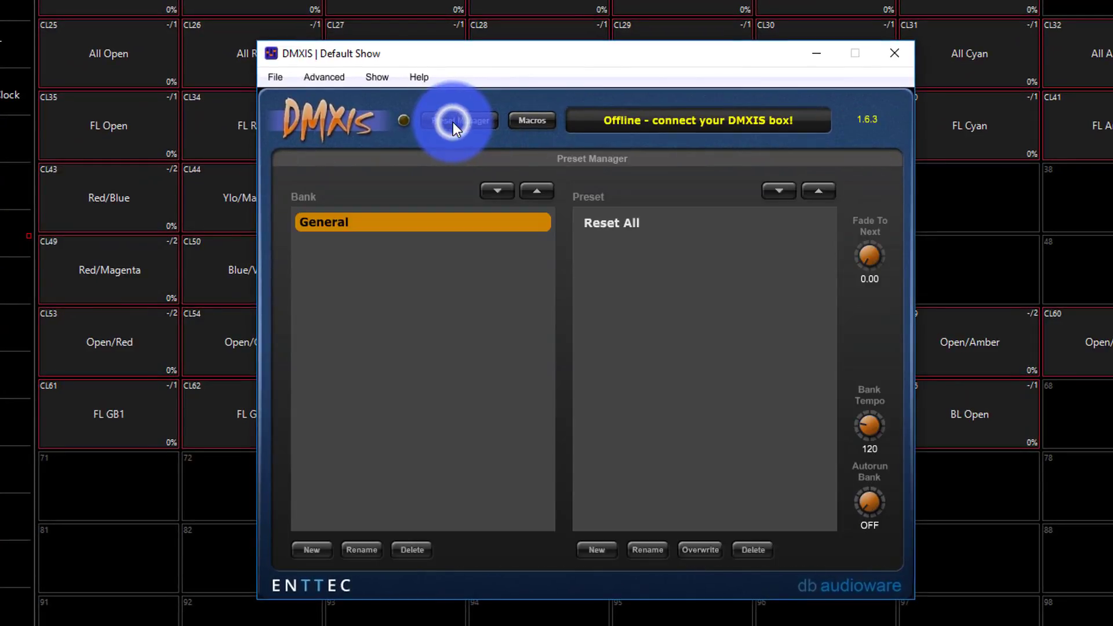
Close the preset list and page through channel faders, returning to channels 1–32.
{"action": "left_click", "coordinate": [459, 120]}
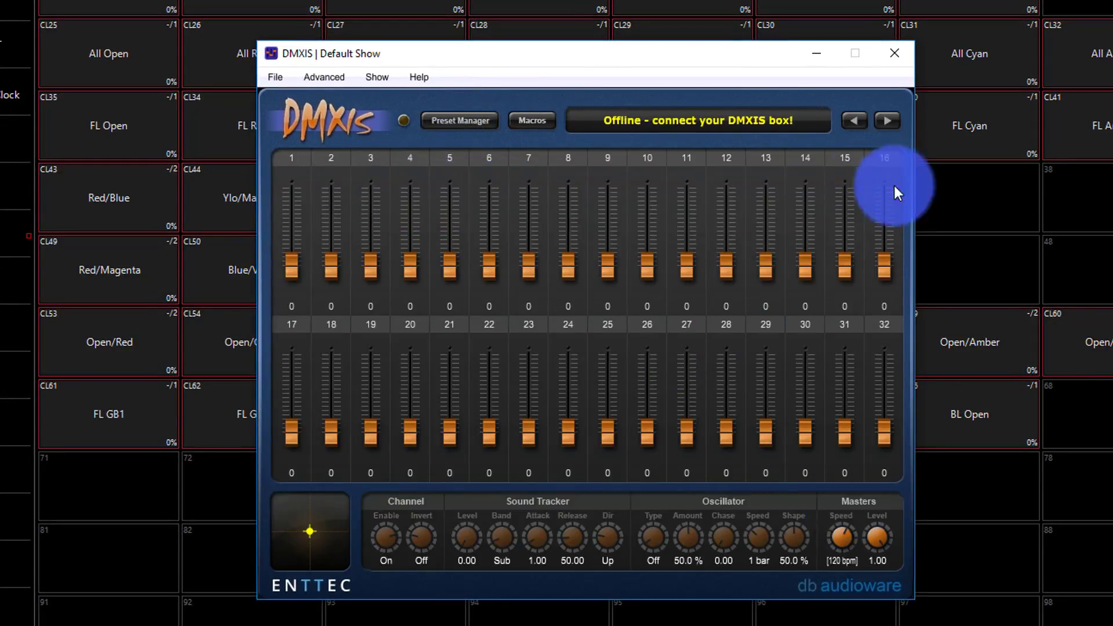
{"action": "mouse_move", "coordinate": [719, 254]}
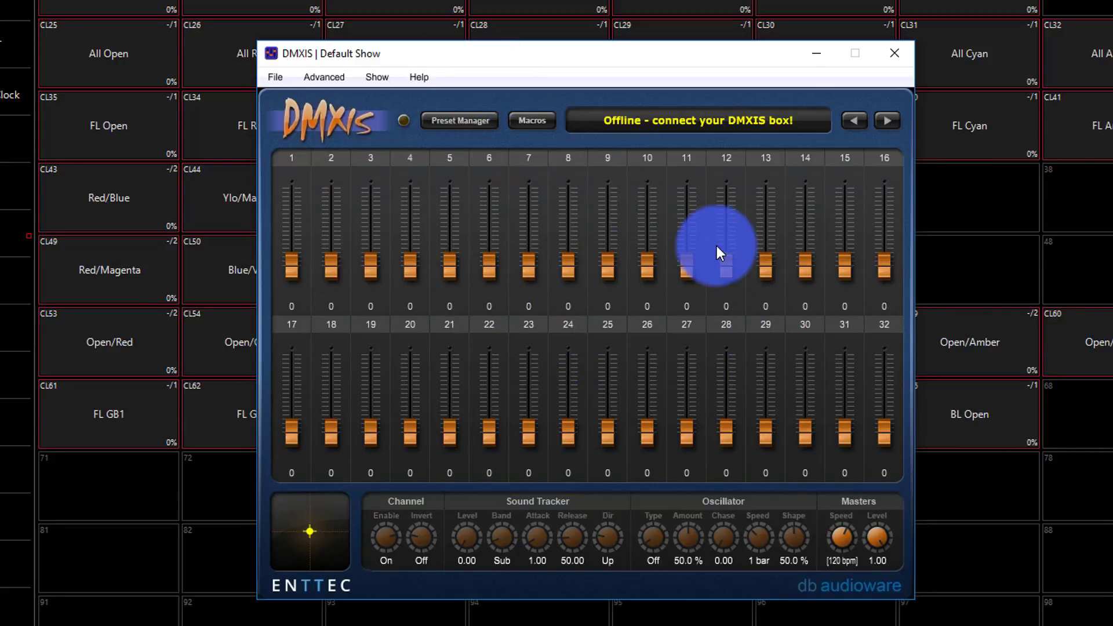
{"action": "mouse_move", "coordinate": [413, 253]}
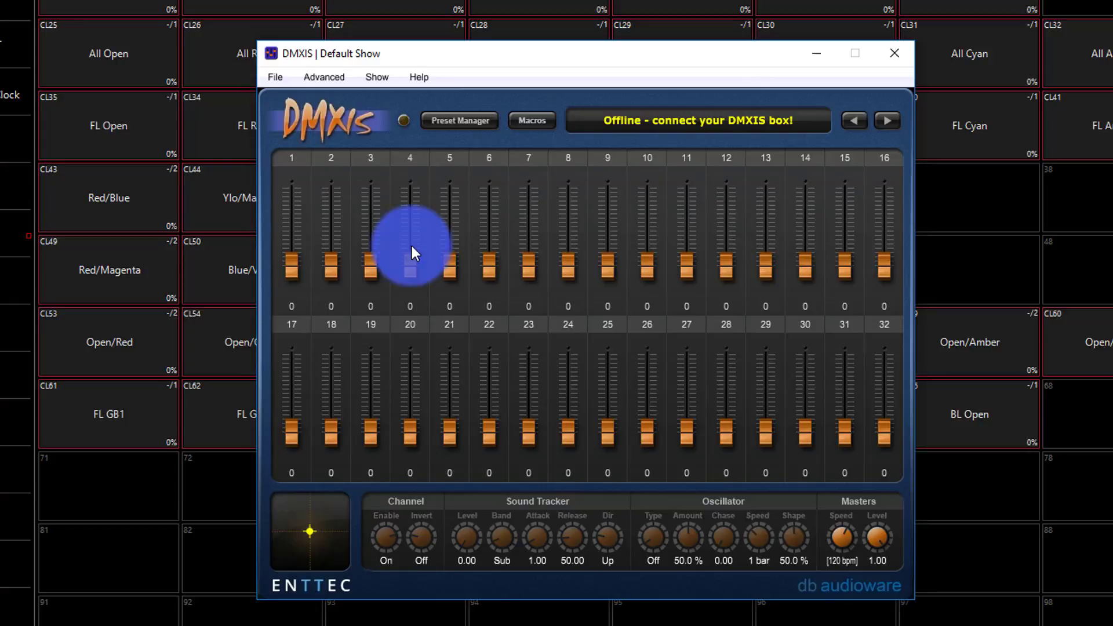
{"action": "mouse_move", "coordinate": [622, 269]}
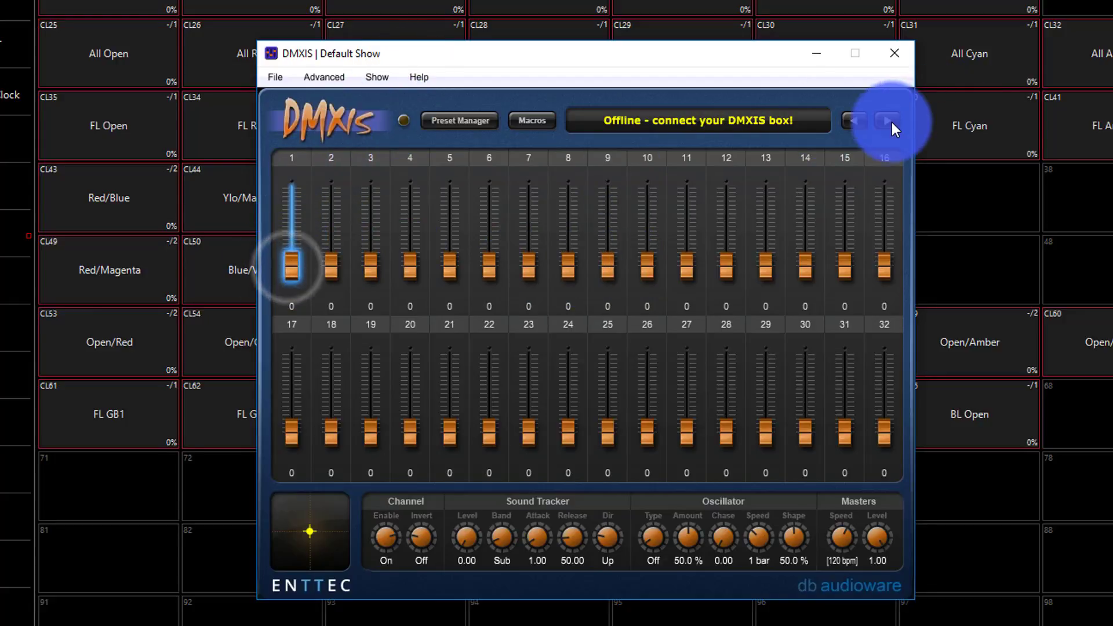
{"action": "left_click", "coordinate": [886, 121]}
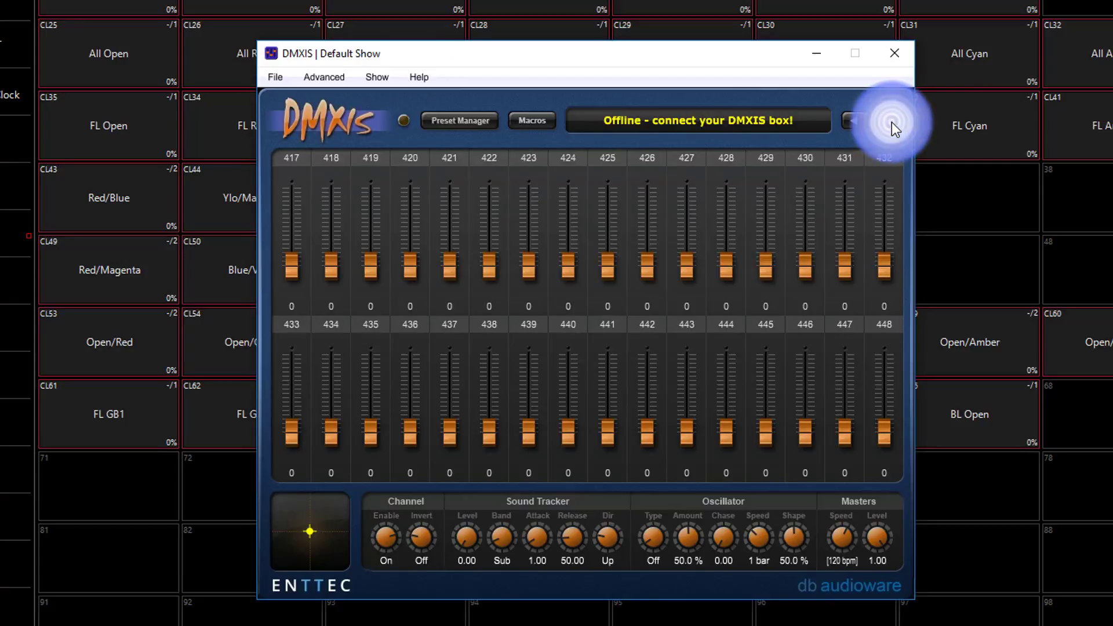
{"action": "left_click", "coordinate": [887, 120]}
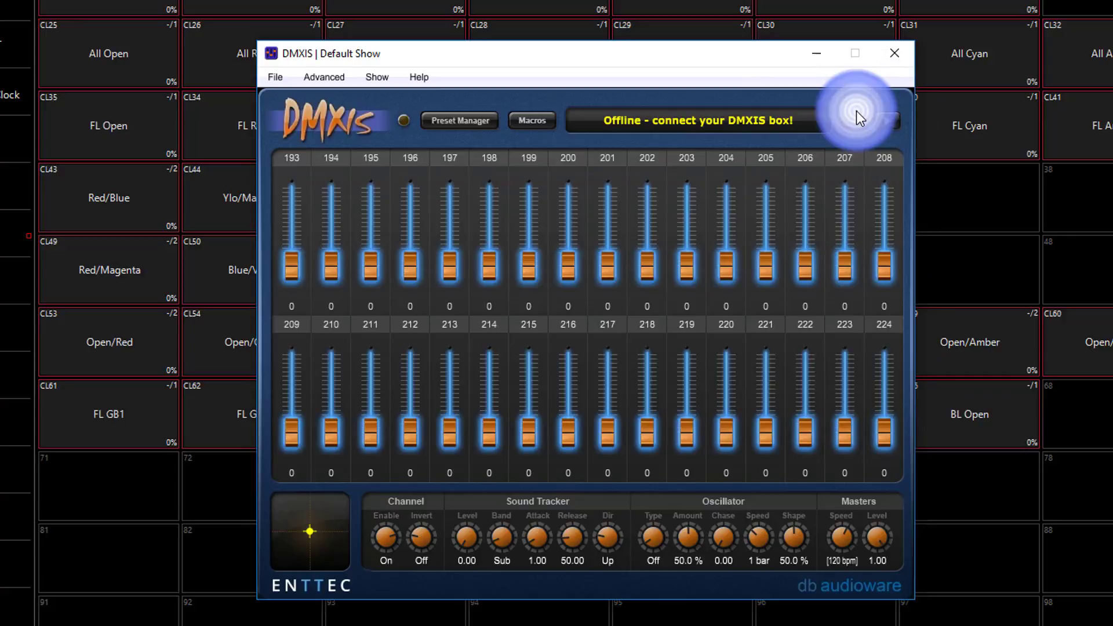
{"action": "left_click", "coordinate": [854, 120]}
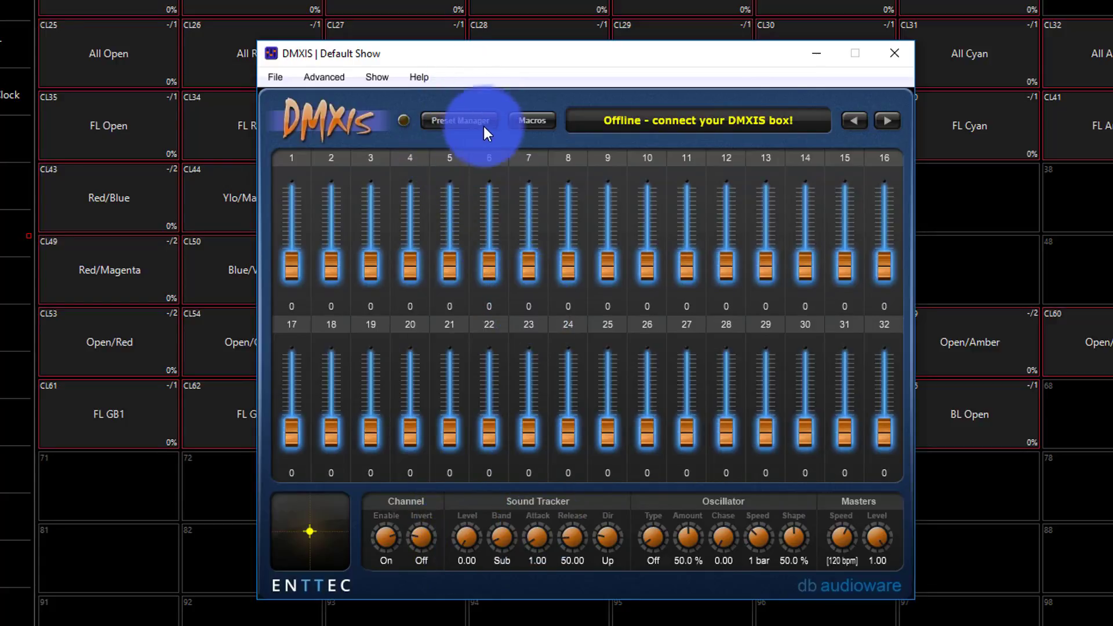
Apply the Show > Macros > Colours > Reds > Red macro, then reopen the Preset Manager.
{"action": "left_click", "coordinate": [377, 77]}
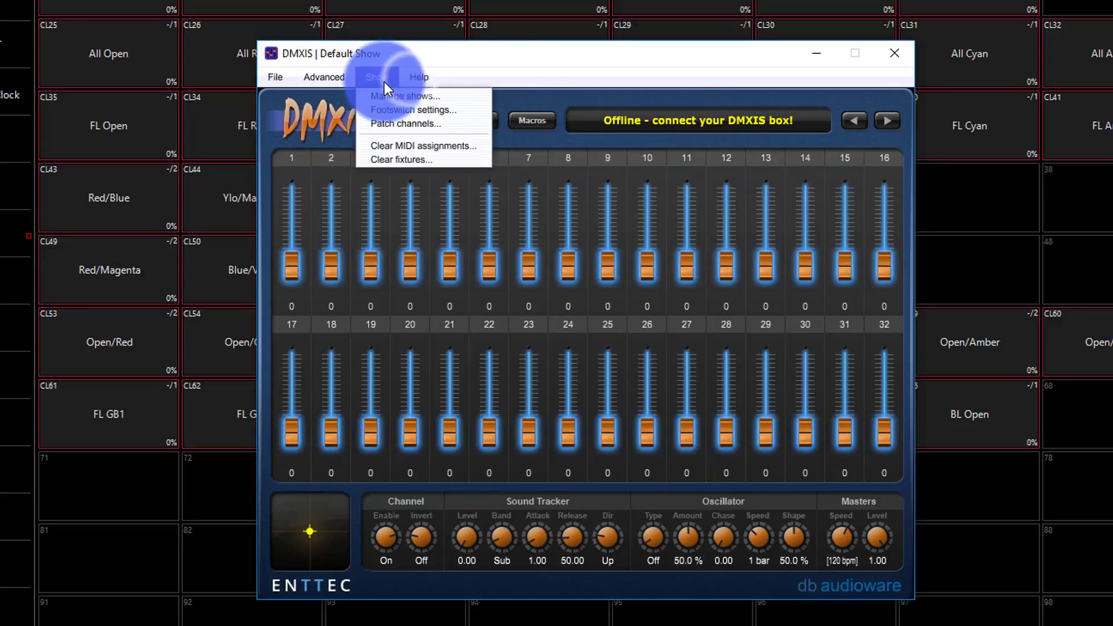
{"action": "left_click", "coordinate": [531, 120]}
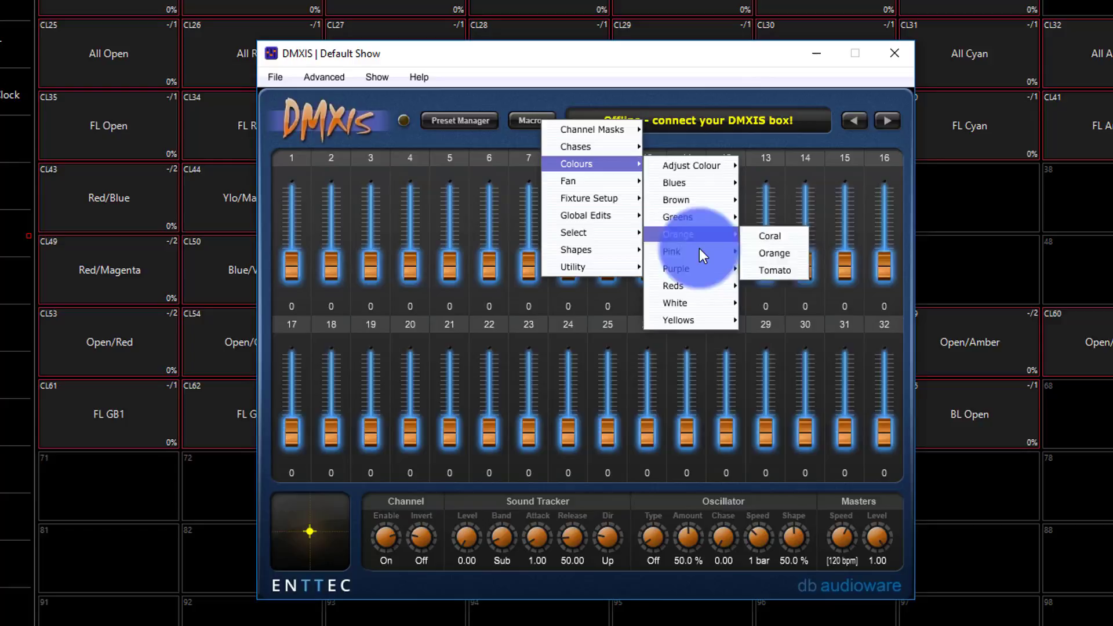
{"action": "mouse_move", "coordinate": [673, 286]}
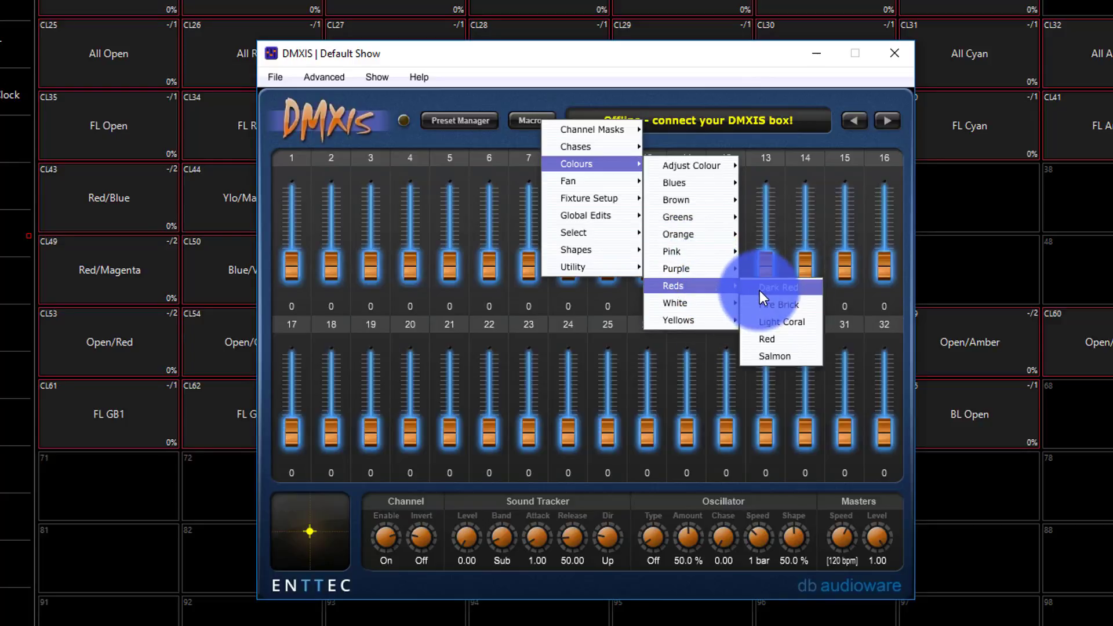
{"action": "left_click", "coordinate": [544, 99]}
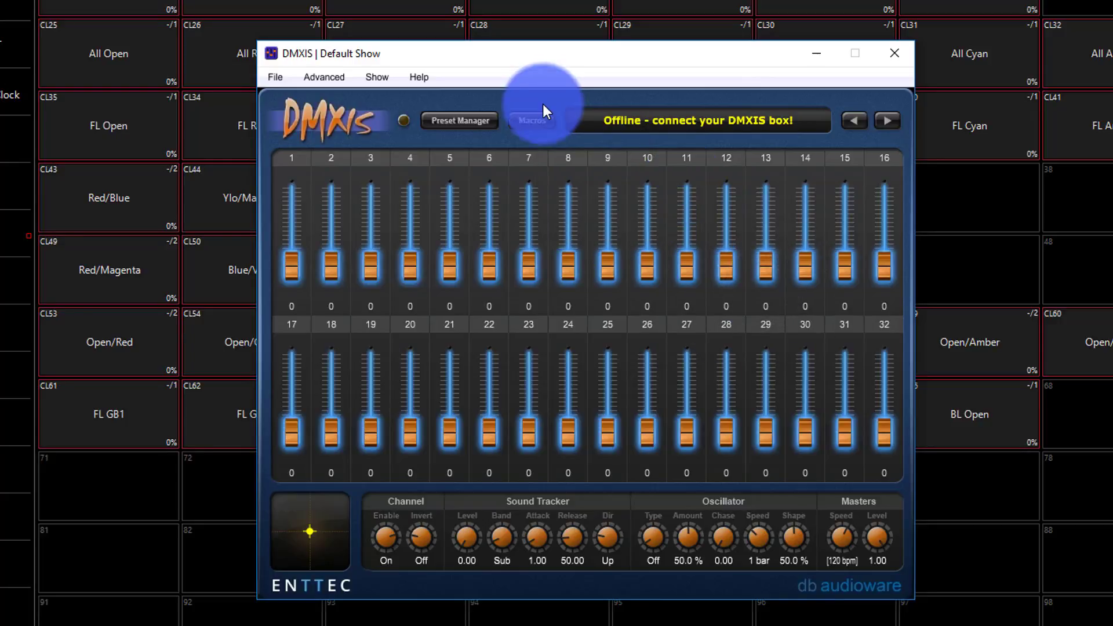
{"action": "left_click", "coordinate": [459, 120]}
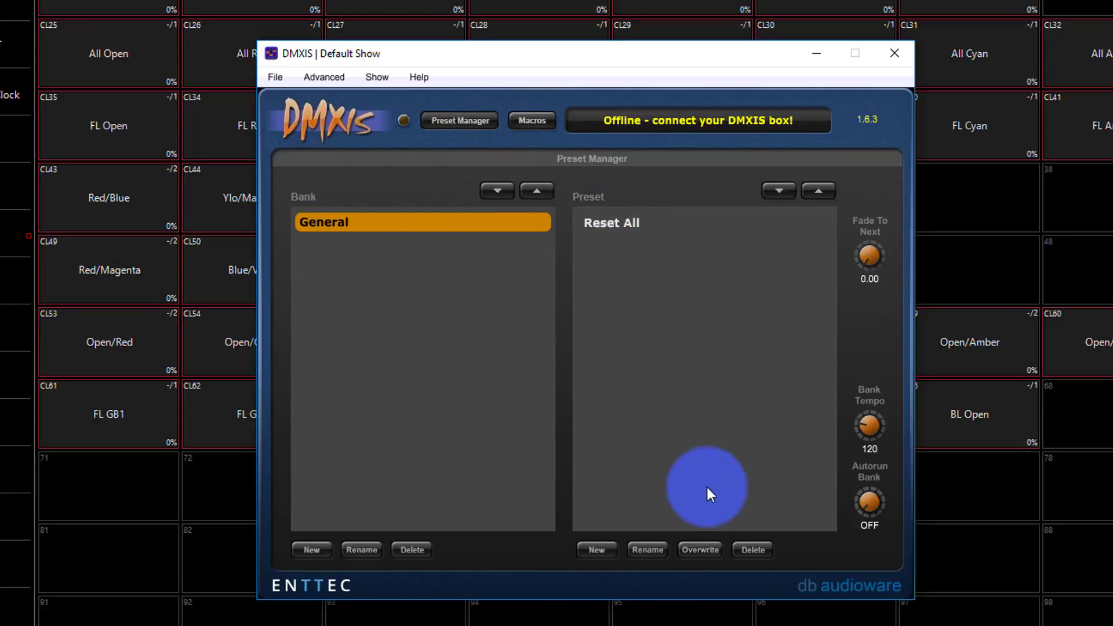
Add a new preset named 'Red Osc Stop' under Reset All in the General bank.
{"action": "left_click", "coordinate": [597, 549]}
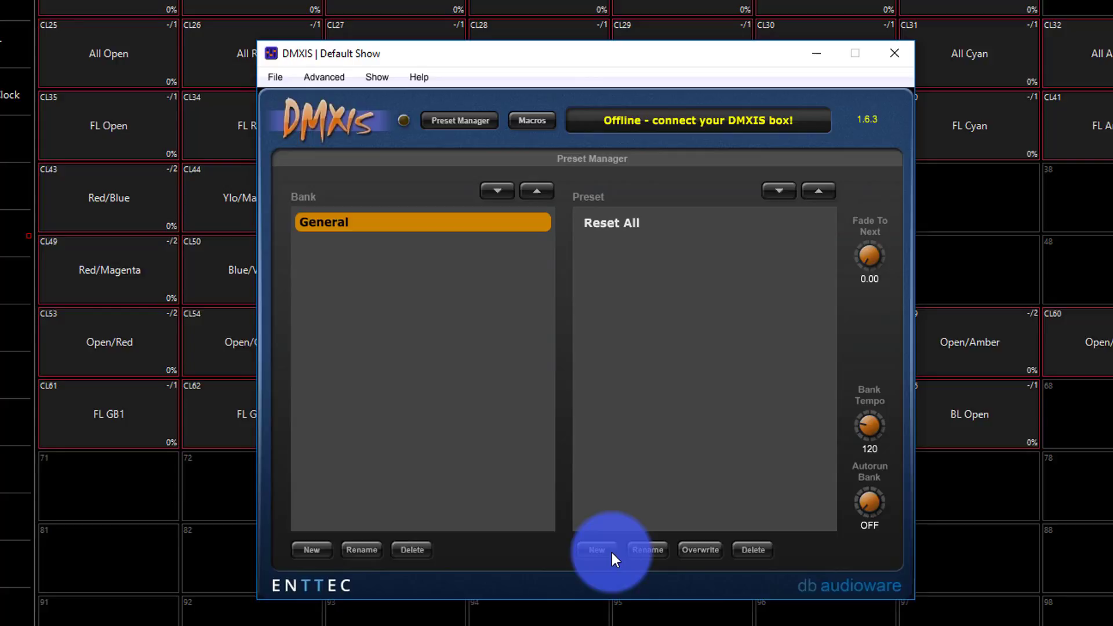
{"action": "left_click", "coordinate": [596, 550]}
{"action": "type", "text": "Red Osc Stop"}
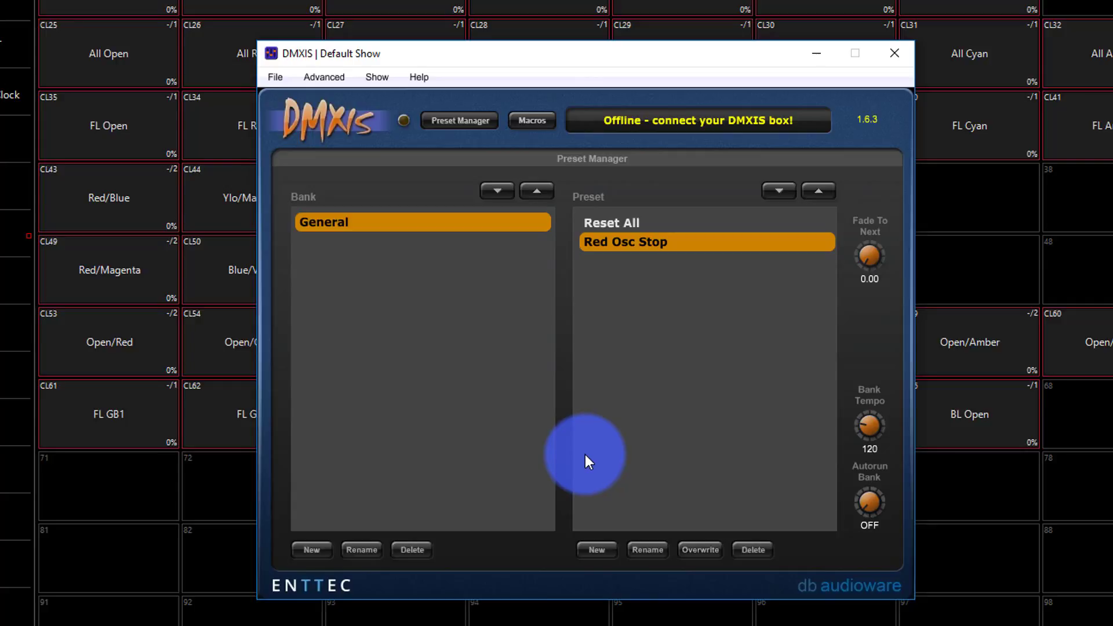
{"action": "mouse_move", "coordinate": [641, 488]}
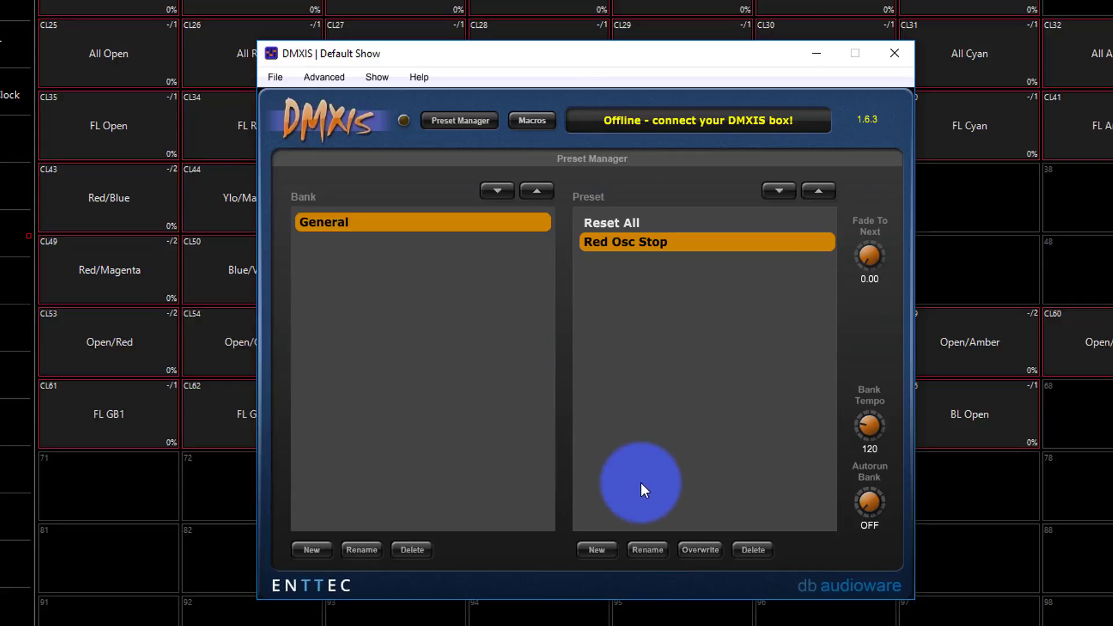
{"action": "mouse_move", "coordinate": [736, 466]}
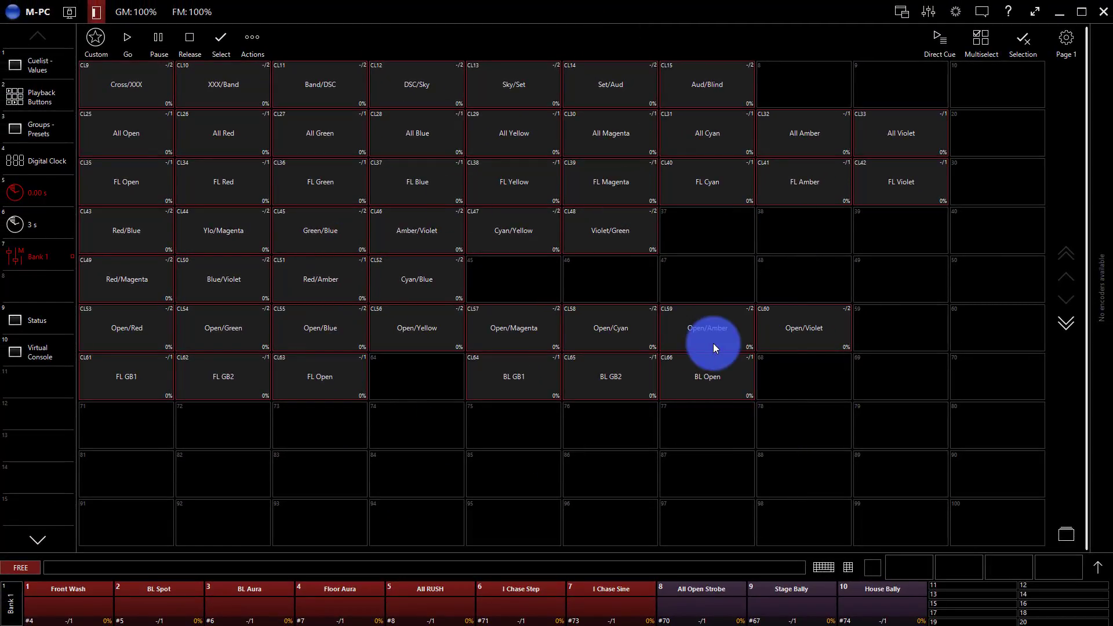
{"action": "mouse_move", "coordinate": [143, 173]}
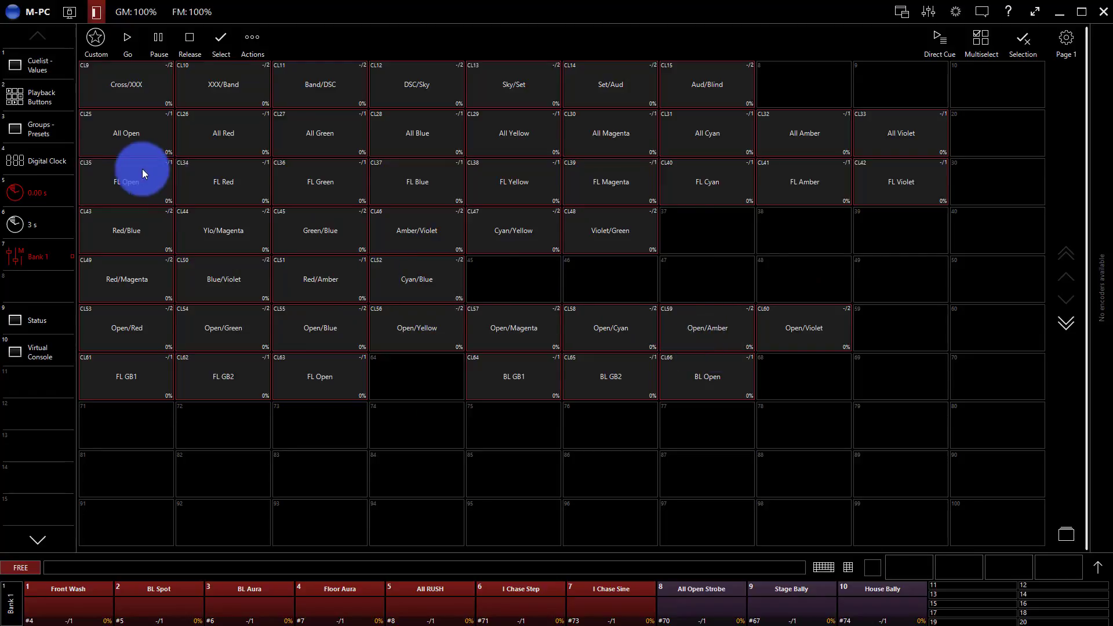
Switch to the Compose workspace and load the FX Program view.
{"action": "left_click", "coordinate": [70, 12]}
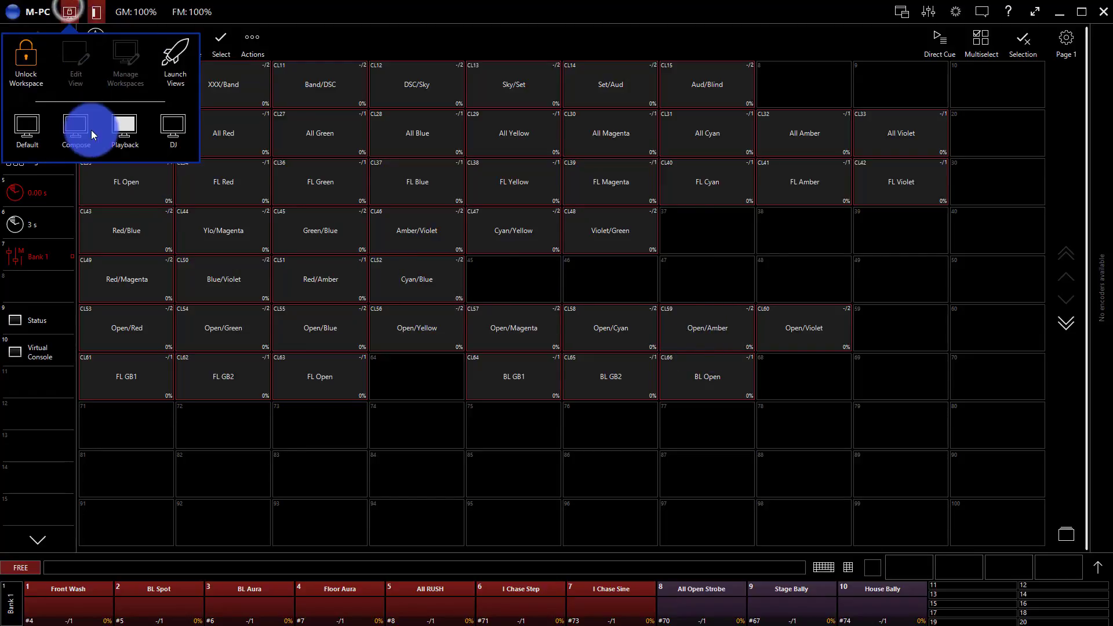
{"action": "left_click", "coordinate": [75, 133]}
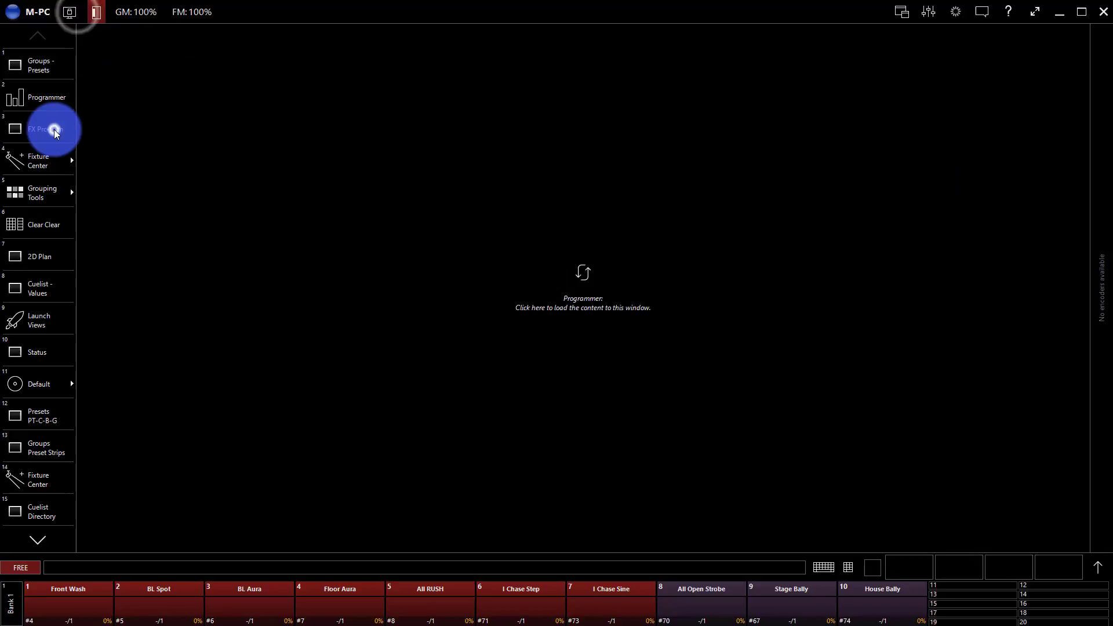
{"action": "left_click", "coordinate": [39, 128]}
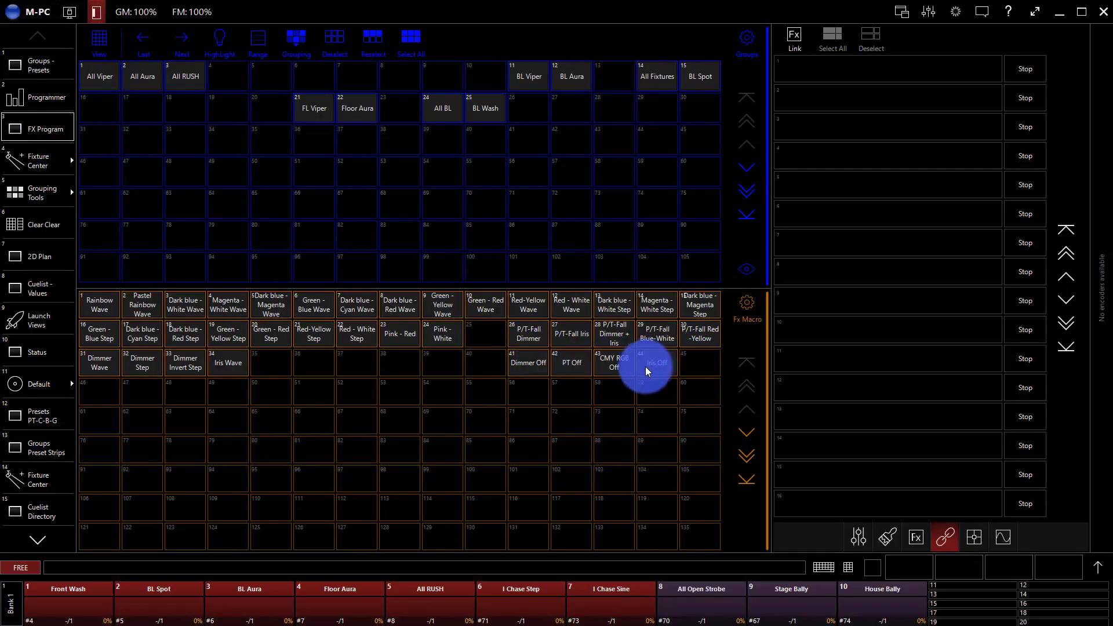
{"action": "mouse_move", "coordinate": [501, 373]}
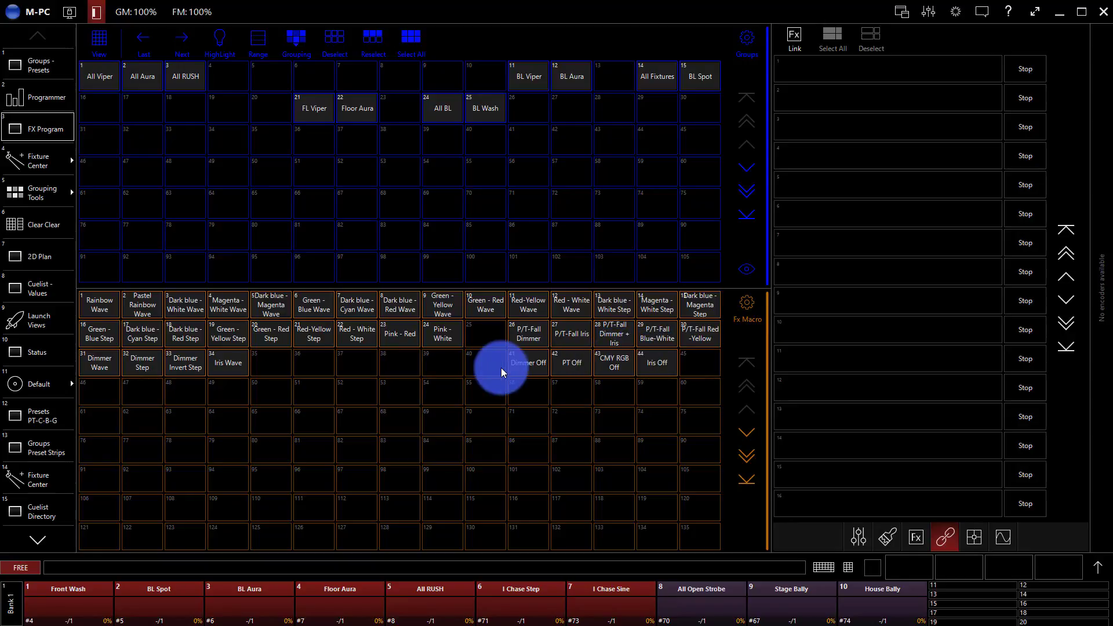
Trigger the PT Off and Iris Off effect macros for all fixture groups.
{"action": "left_click", "coordinate": [570, 363]}
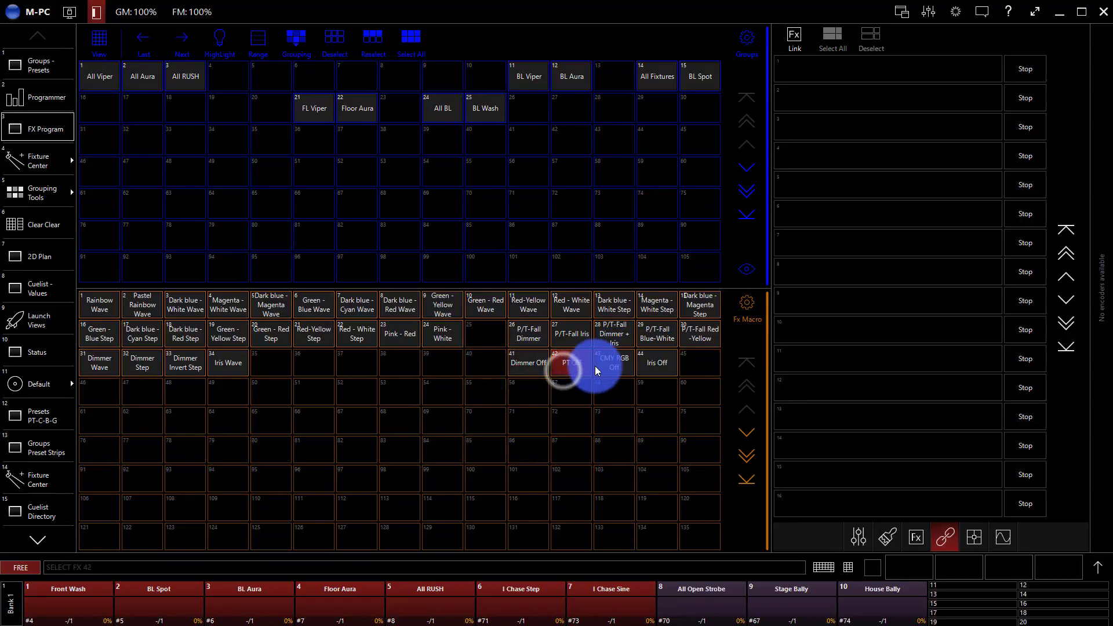
{"action": "left_click", "coordinate": [656, 363]}
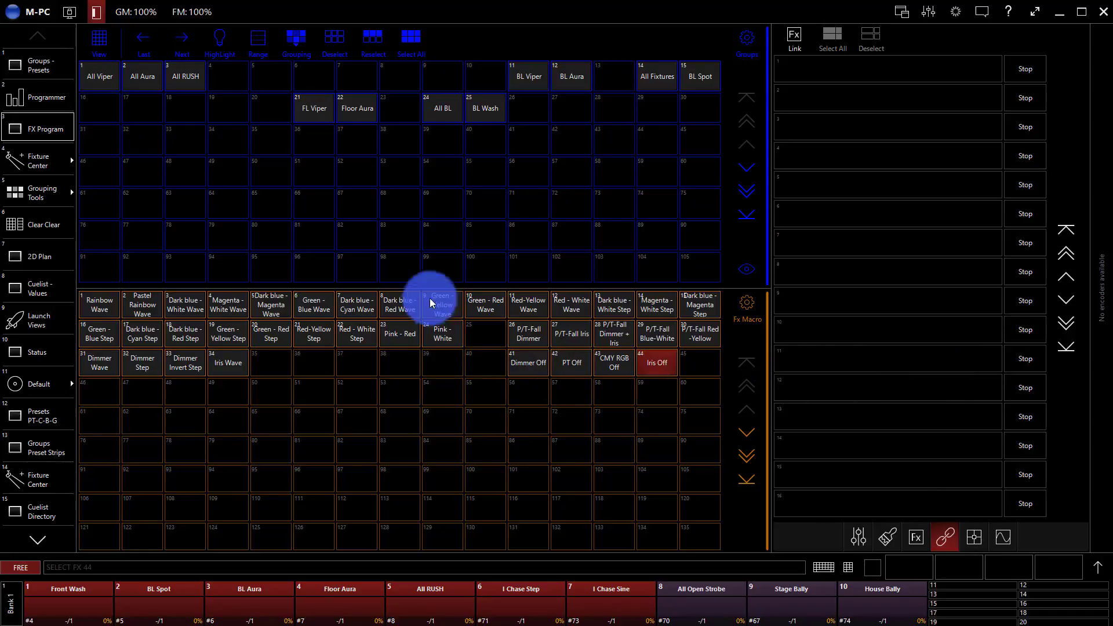
{"action": "left_click", "coordinate": [184, 76]}
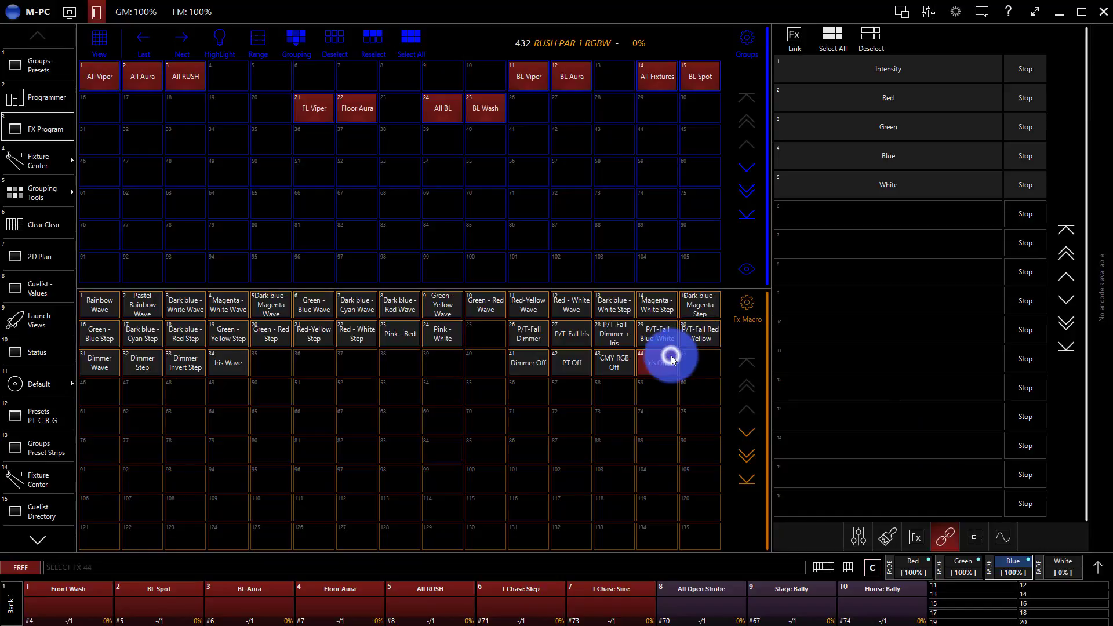
Clear the programmer from the keypad and show the empty Programmer view.
{"action": "left_click", "coordinate": [847, 567]}
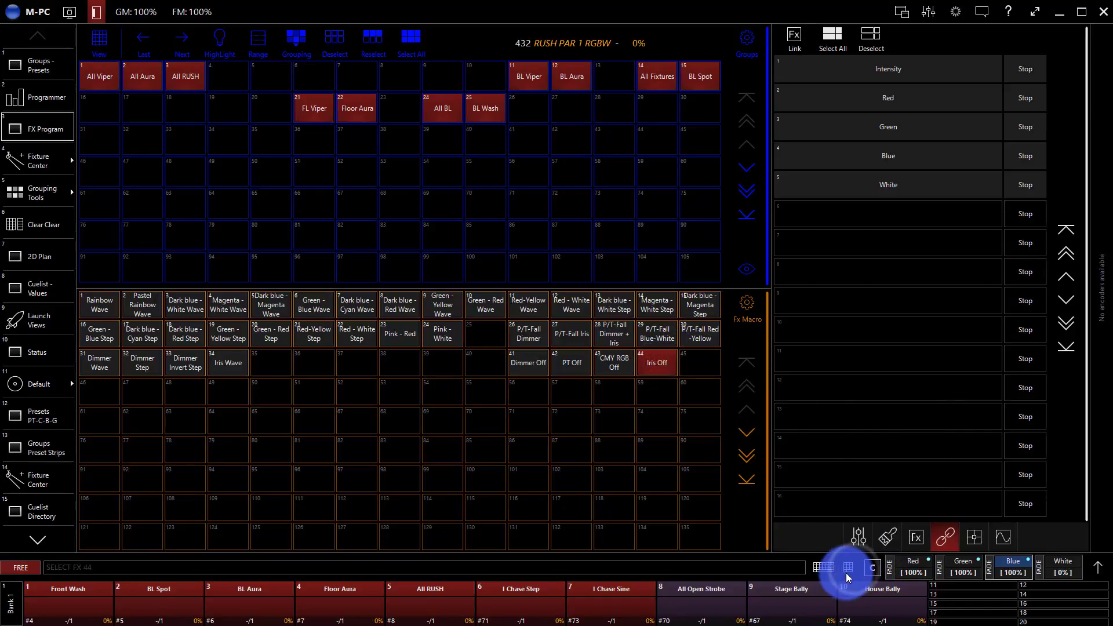
{"action": "left_click", "coordinate": [847, 566]}
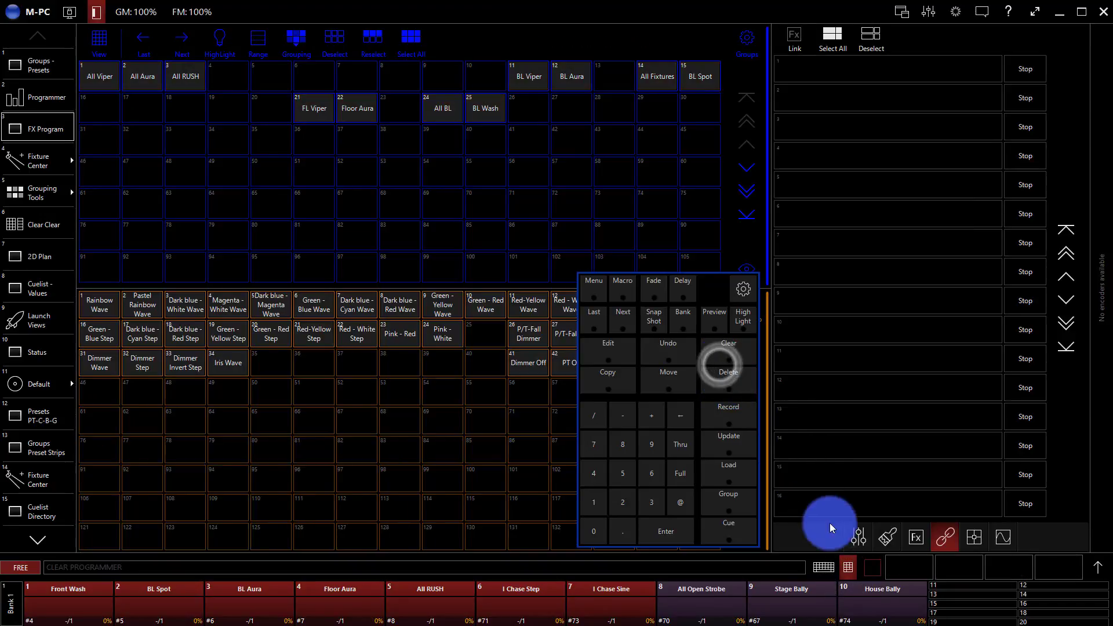
{"action": "left_click", "coordinate": [828, 518]}
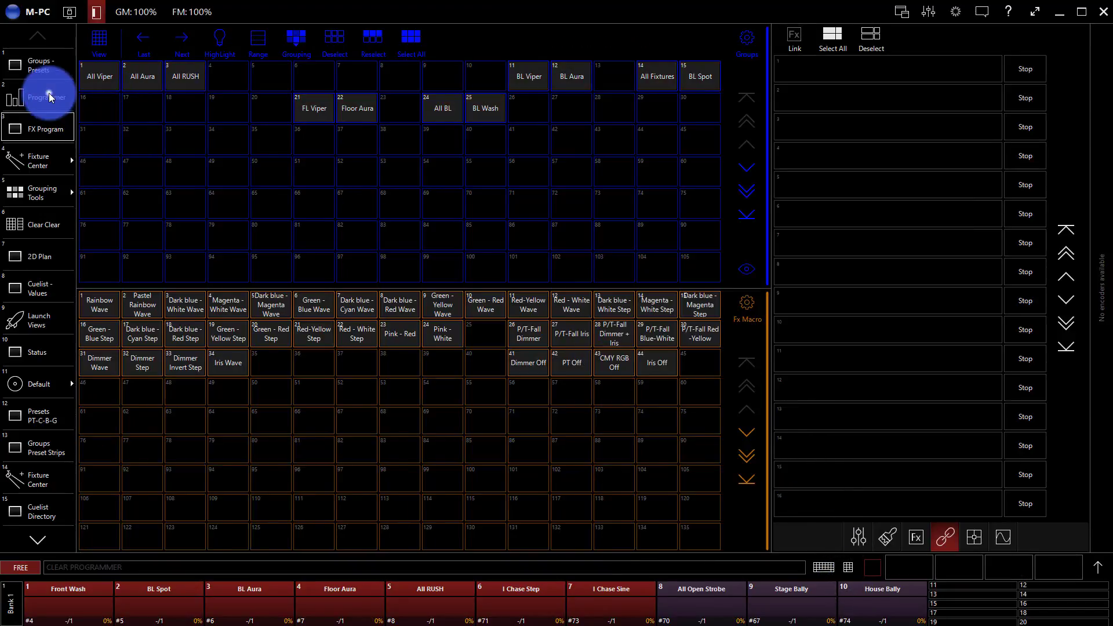
{"action": "left_click", "coordinate": [48, 96]}
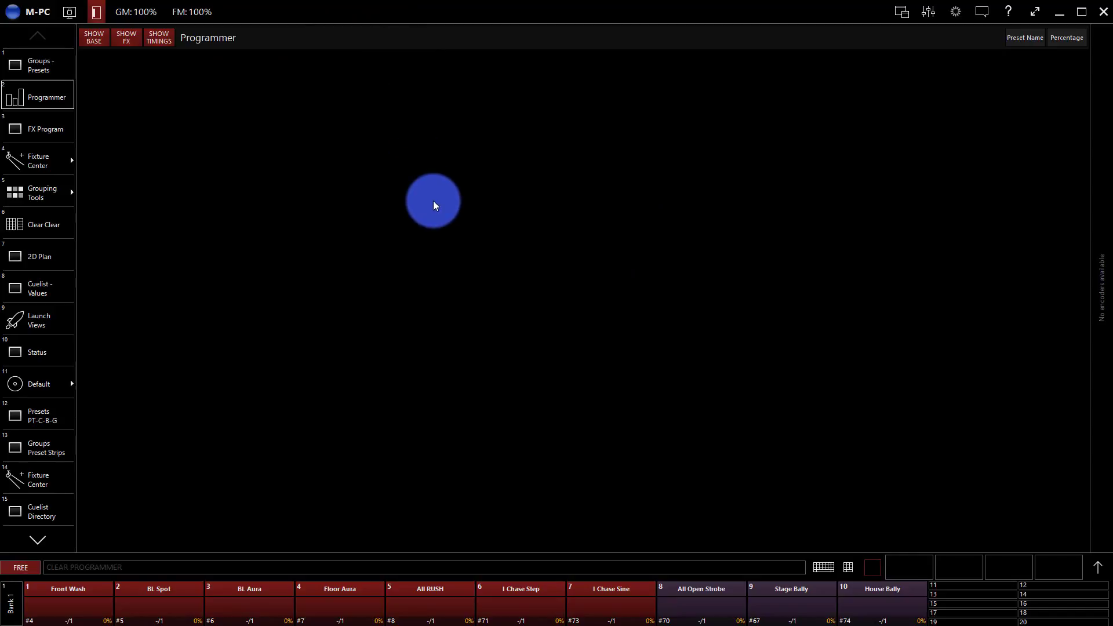
{"action": "left_click", "coordinate": [872, 567]}
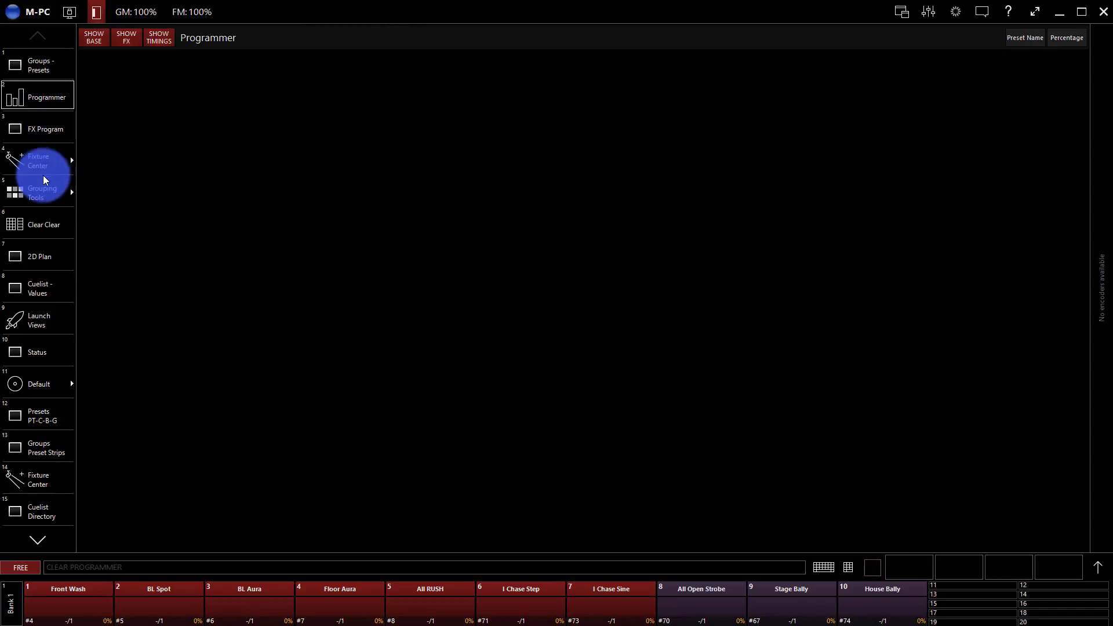
{"action": "mouse_move", "coordinate": [45, 117]}
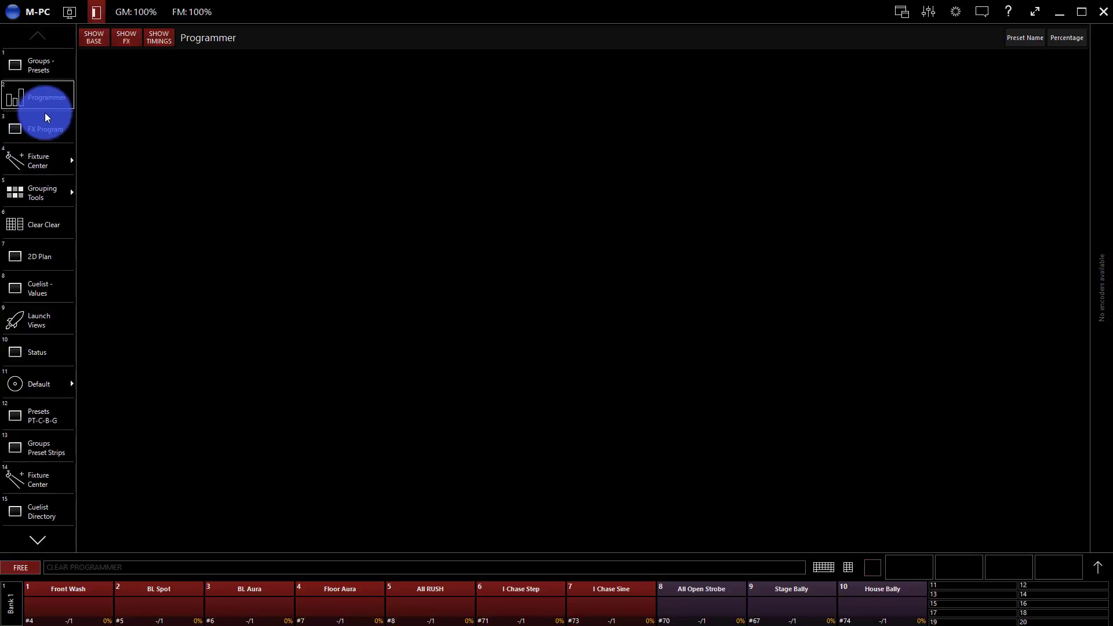
Open the Groups–Presets view and show its colour presets.
{"action": "left_click", "coordinate": [38, 64]}
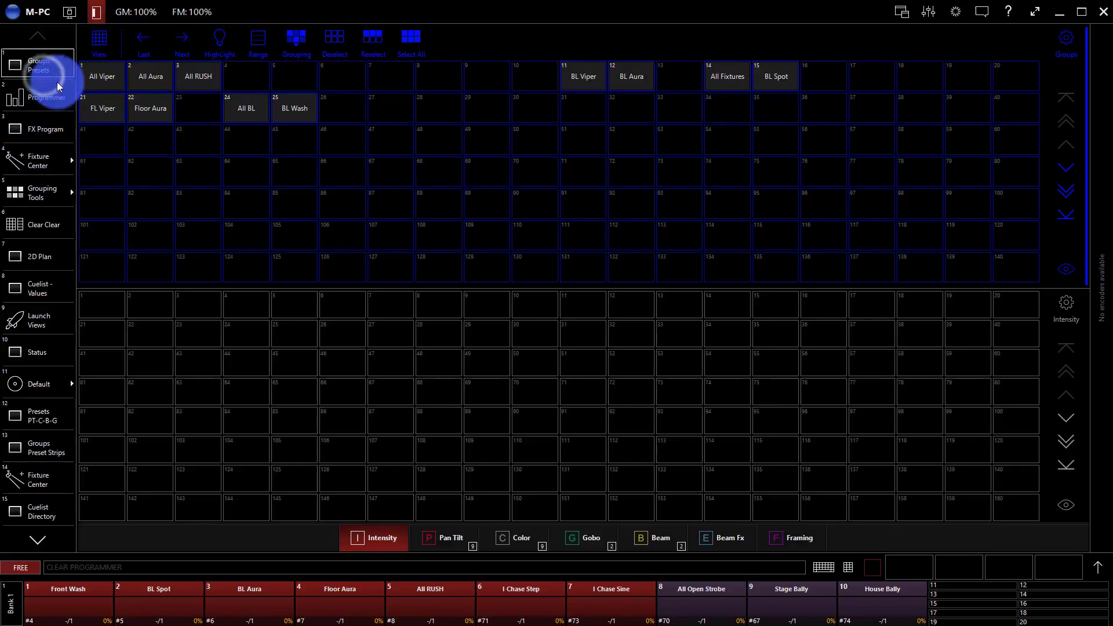
{"action": "left_click", "coordinate": [443, 538]}
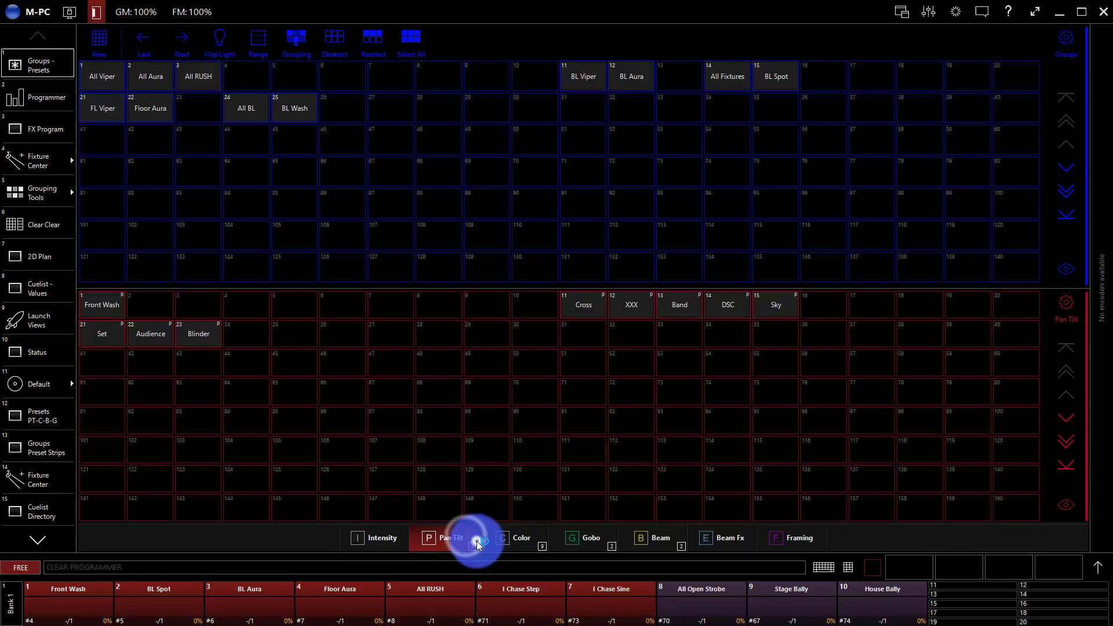
{"action": "left_click", "coordinate": [513, 537]}
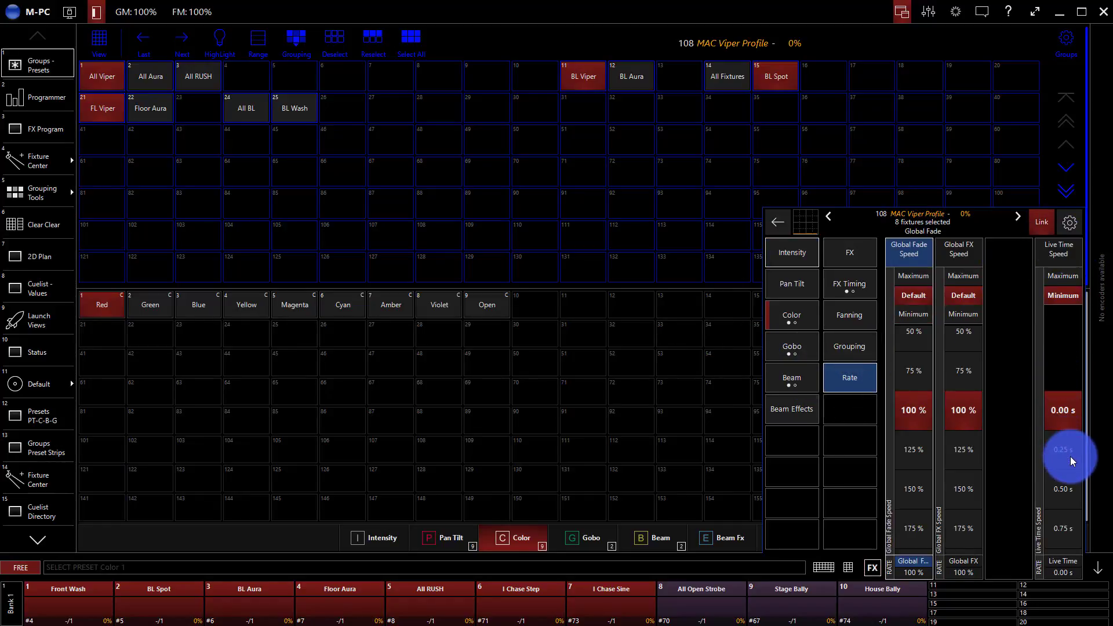
Set live time to 1.00 s, give the Vipers Blue, and enable preview.
{"action": "left_click_drag", "start_coordinate": [1067, 460], "coordinate": [1067, 410]}
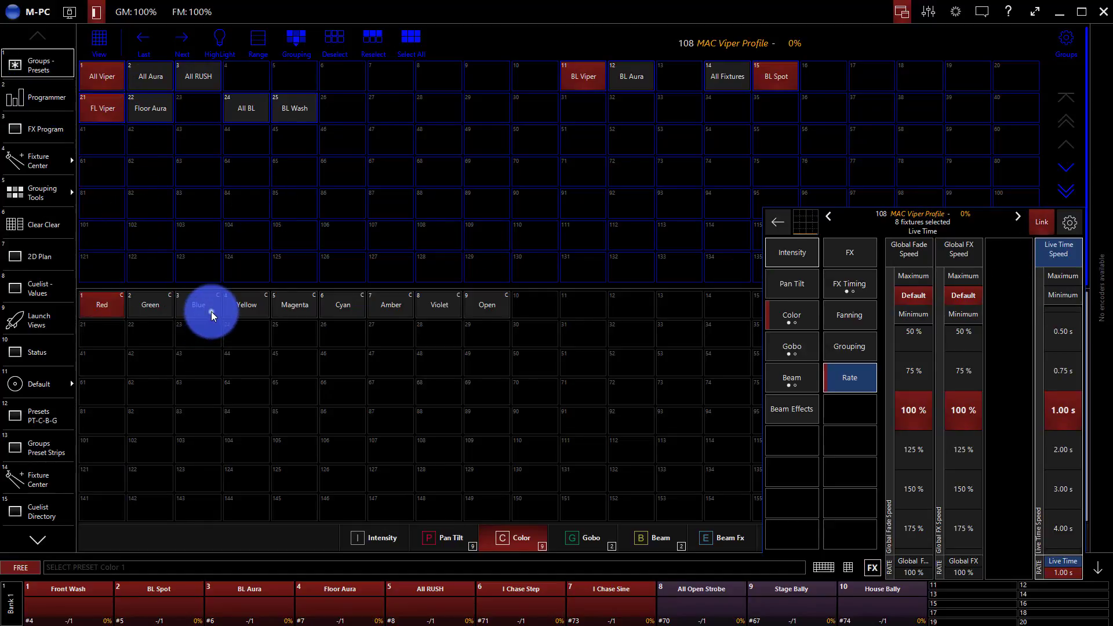
{"action": "left_click", "coordinate": [198, 304]}
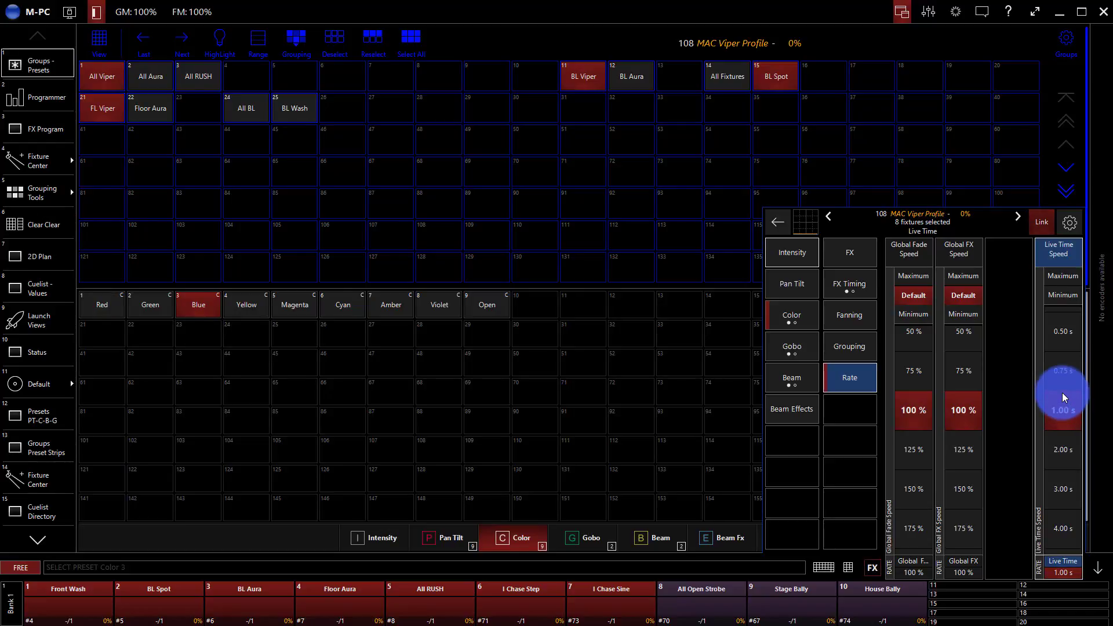
{"action": "left_click", "coordinate": [848, 567]}
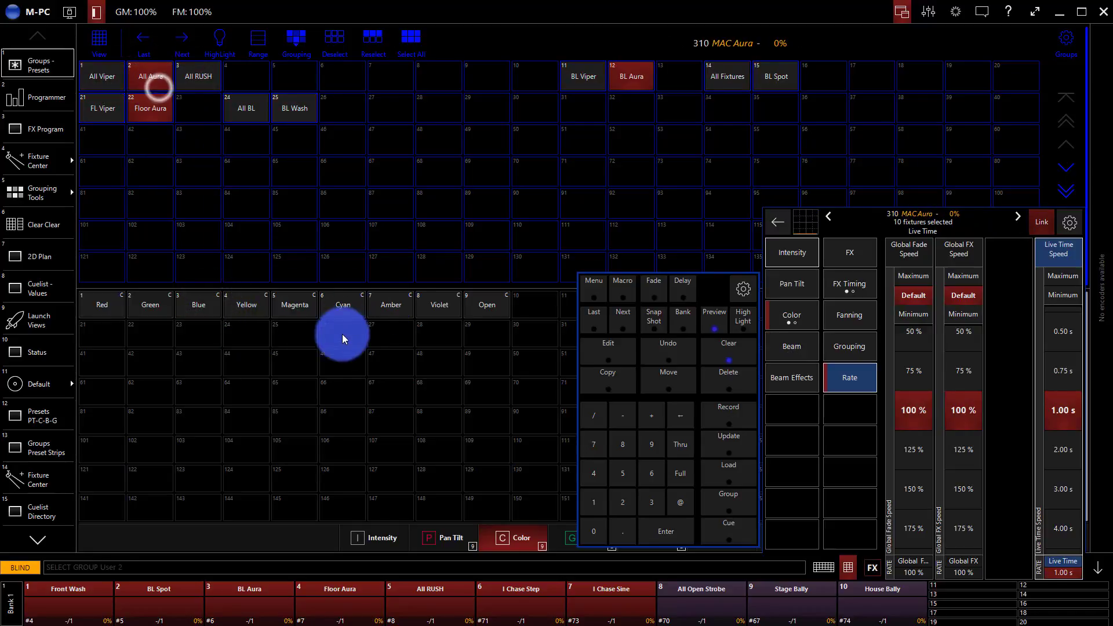
Reselect the Vipers at 100% intensity, leave preview mode, and open the workspace views list.
{"action": "left_click", "coordinate": [343, 305]}
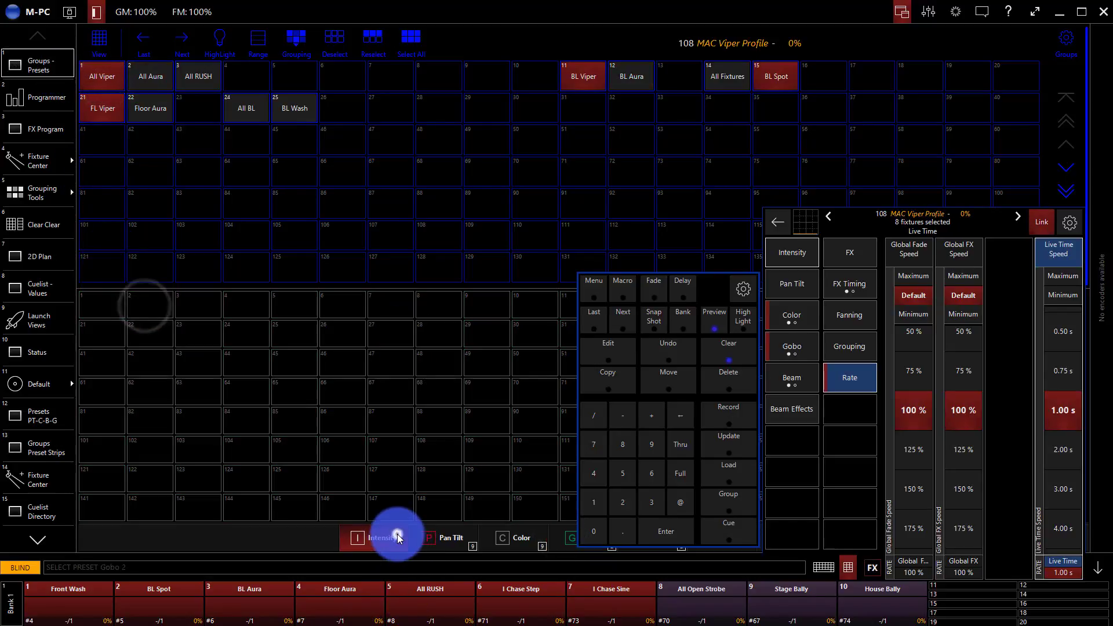
{"action": "left_click", "coordinate": [791, 252]}
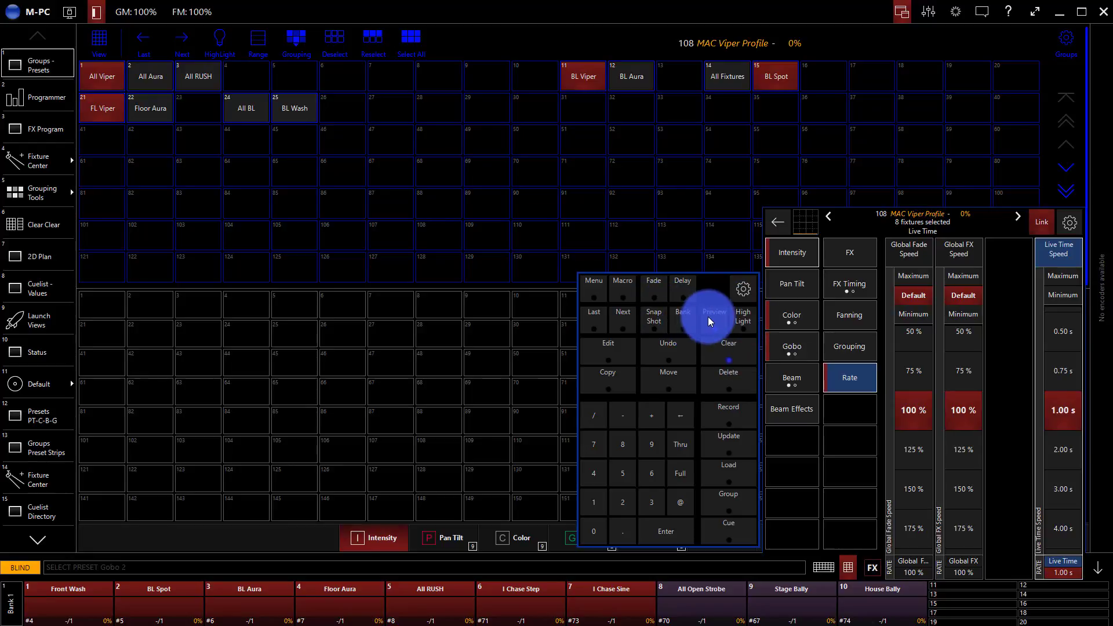
{"action": "left_click", "coordinate": [714, 314]}
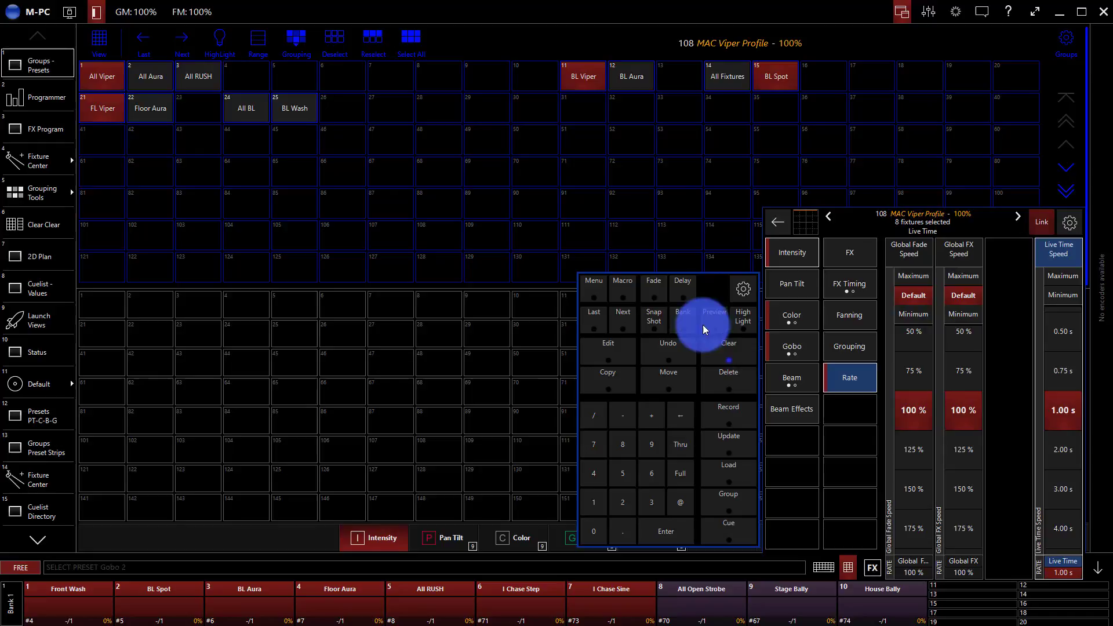
{"action": "left_click", "coordinate": [67, 12]}
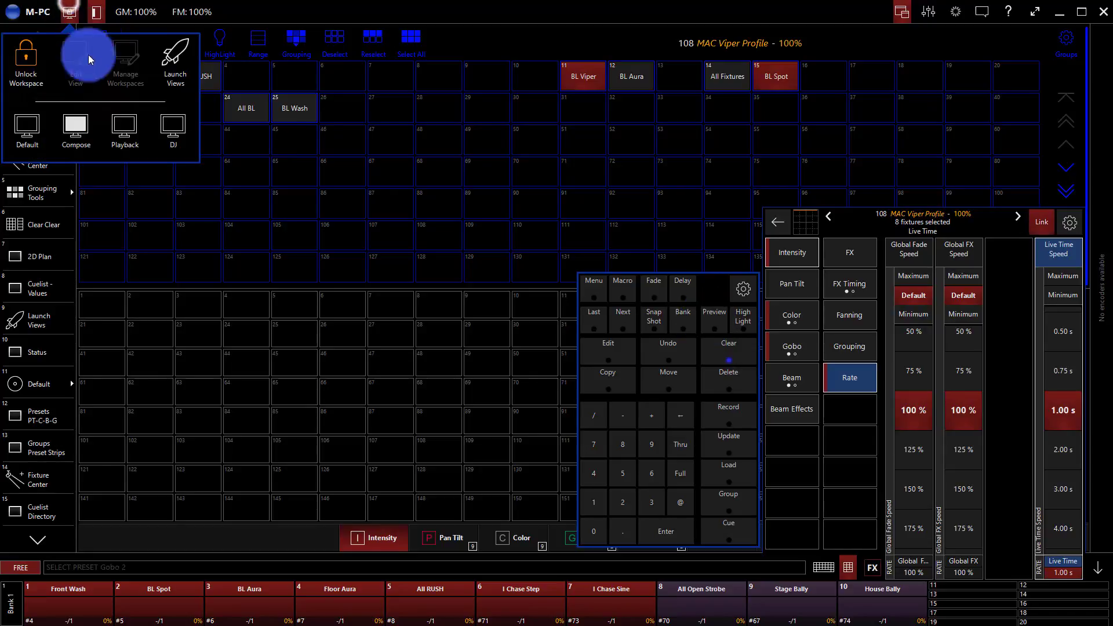